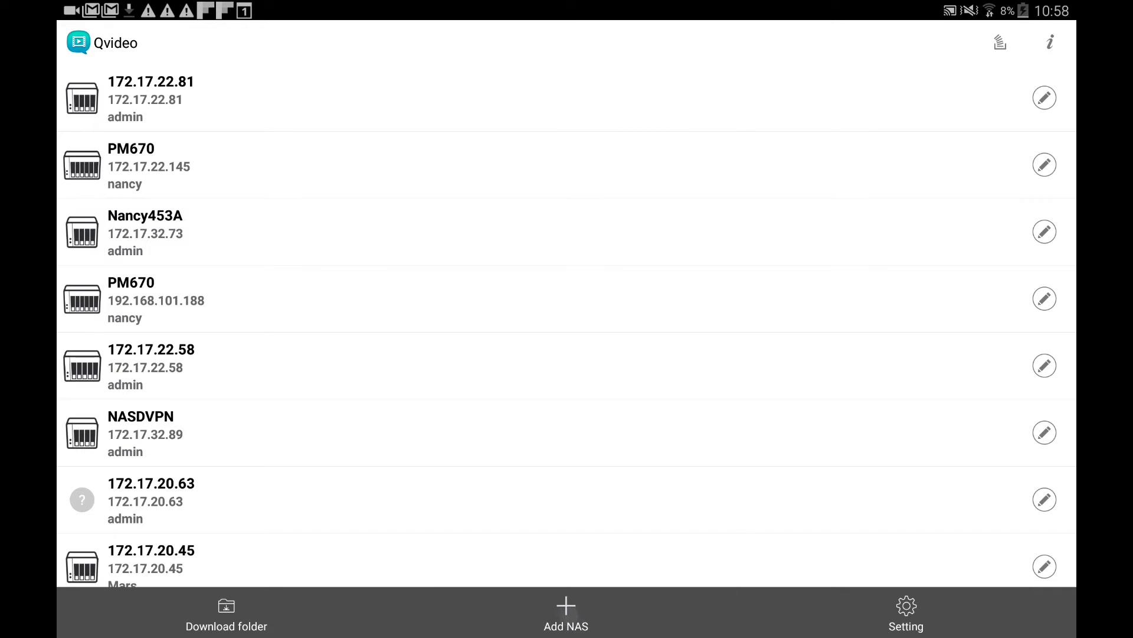
Sign in to the PM471 NAS as admin with the password saved
{"action": "left_click", "coordinate": [565, 612]}
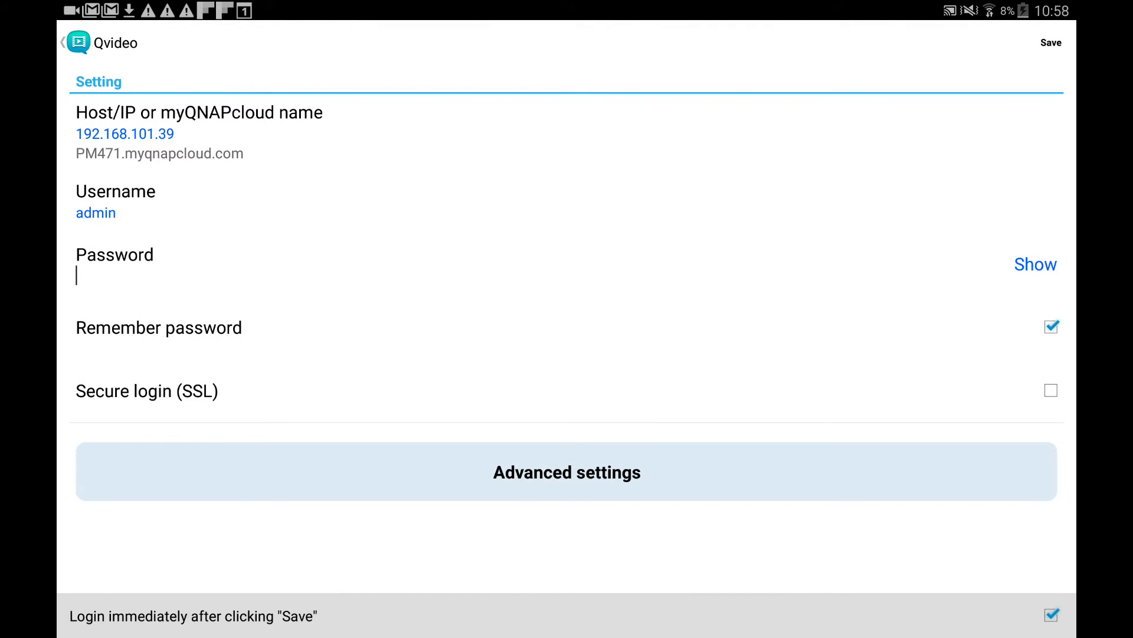
{"action": "left_click", "coordinate": [1051, 43]}
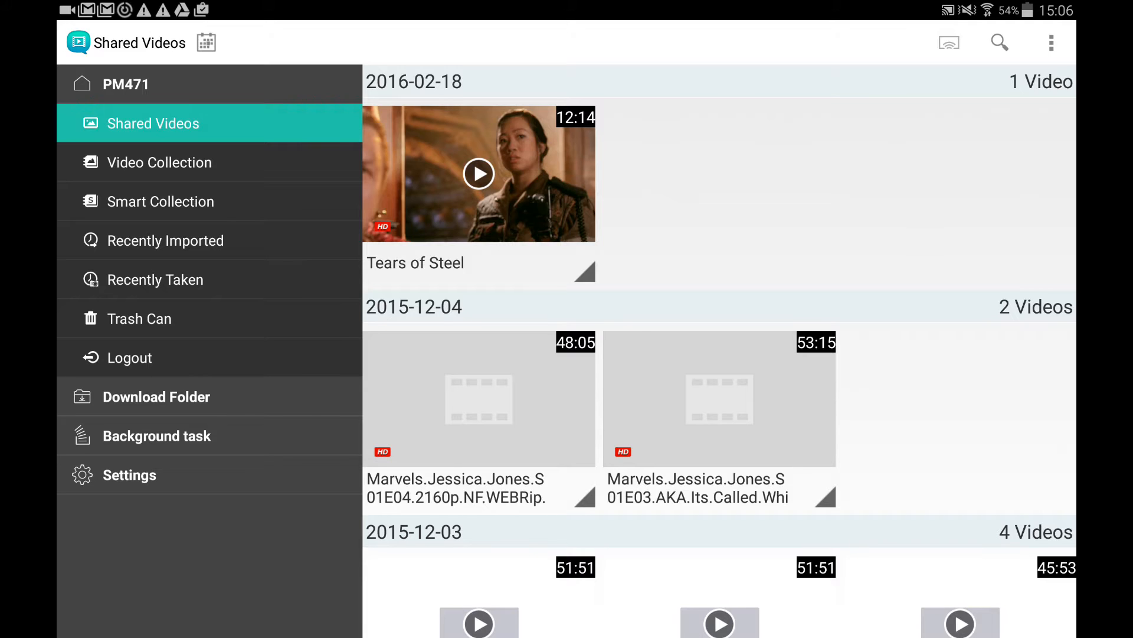
{"action": "left_click", "coordinate": [1000, 42]}
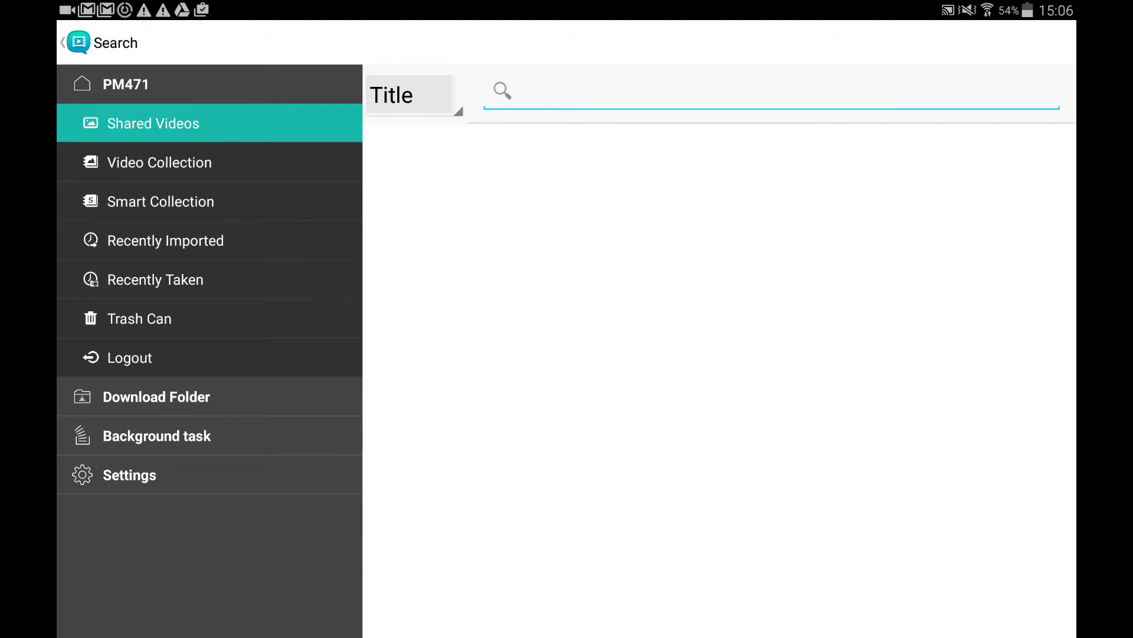
{"action": "left_click", "coordinate": [63, 42]}
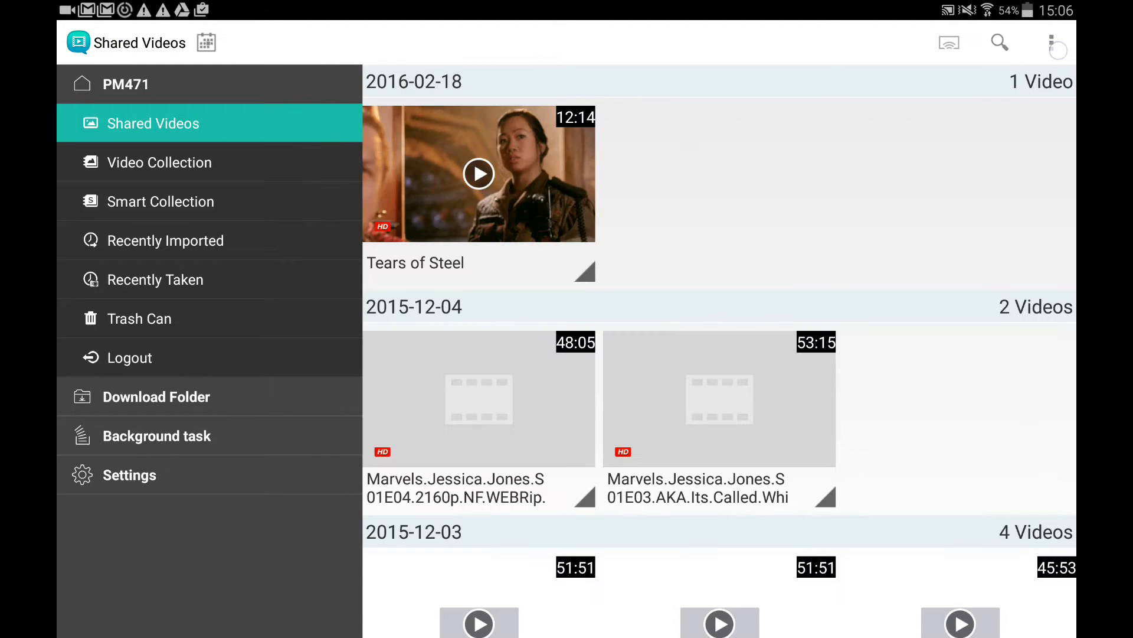
Switch Shared Videos to the Thumbnail grid, then back to the Timeline view
{"action": "left_click", "coordinate": [1052, 43]}
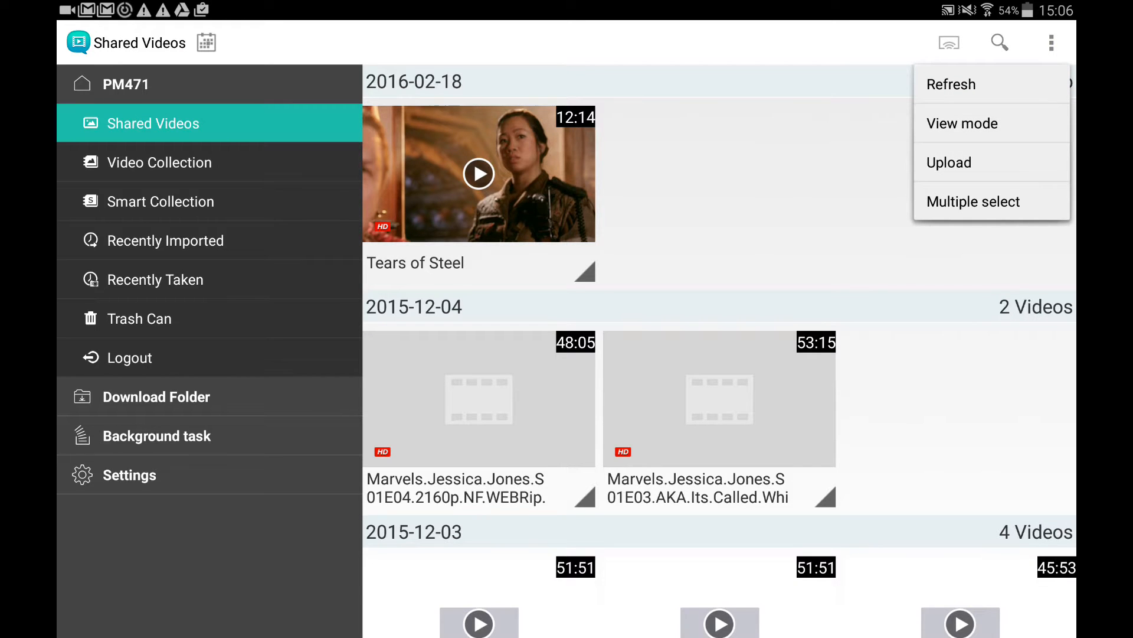
{"action": "left_click", "coordinate": [962, 123]}
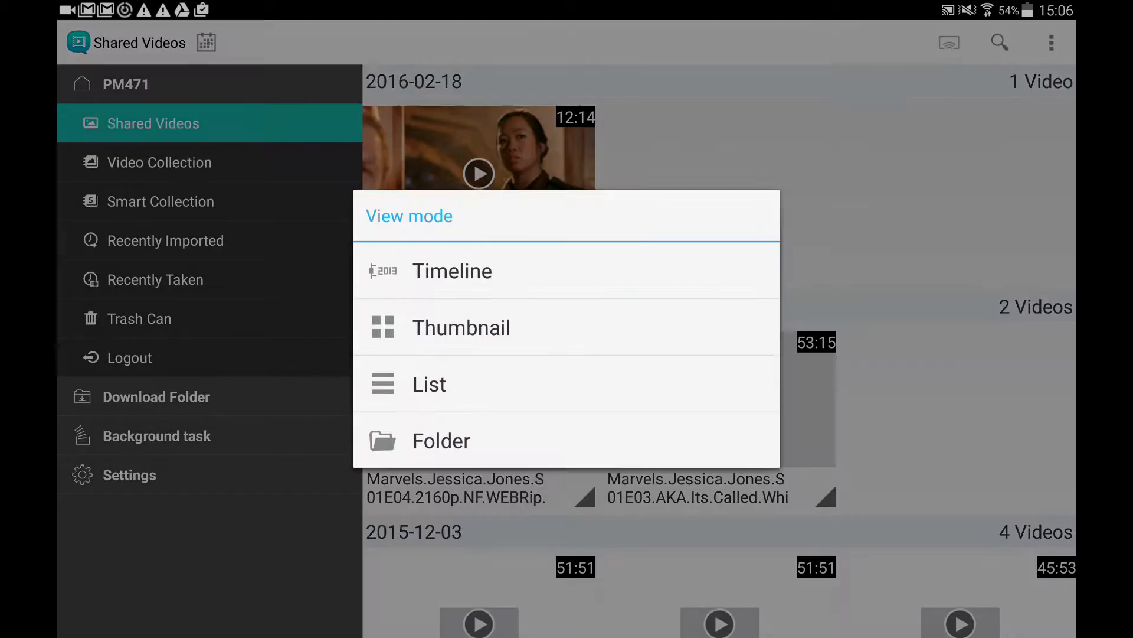
{"action": "left_click", "coordinate": [461, 327]}
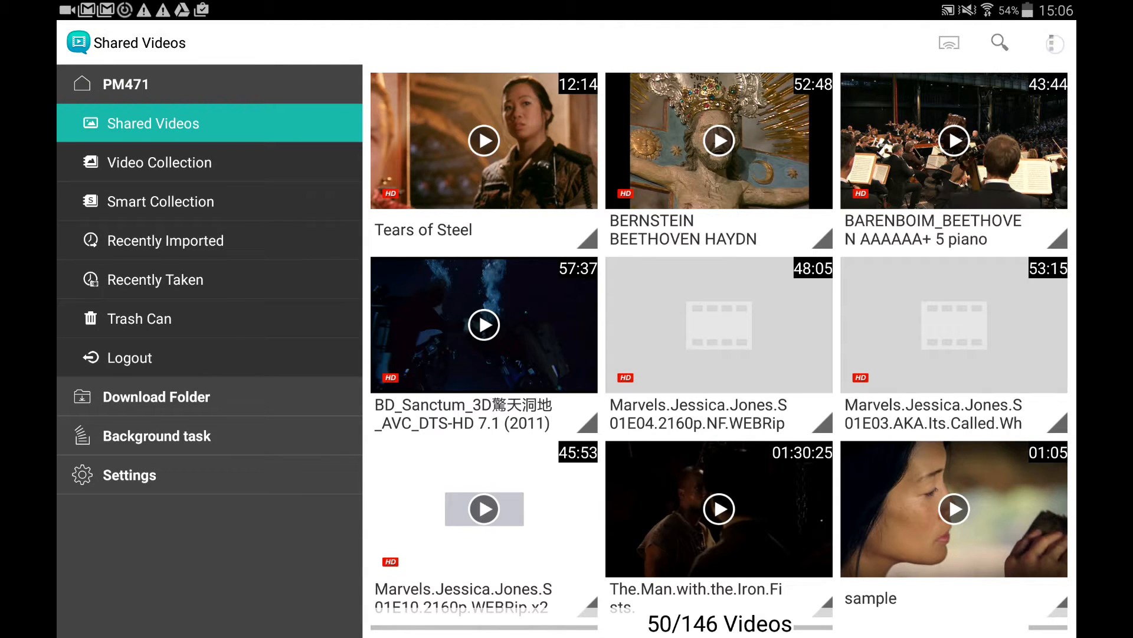
{"action": "left_click", "coordinate": [1052, 42]}
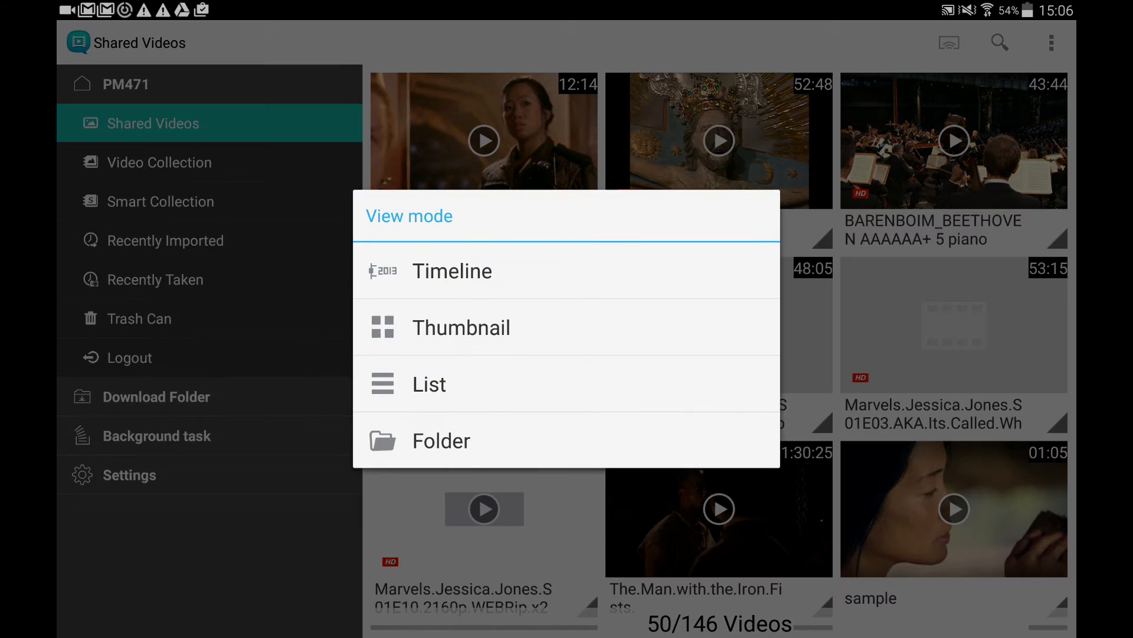
{"action": "left_click", "coordinate": [452, 272]}
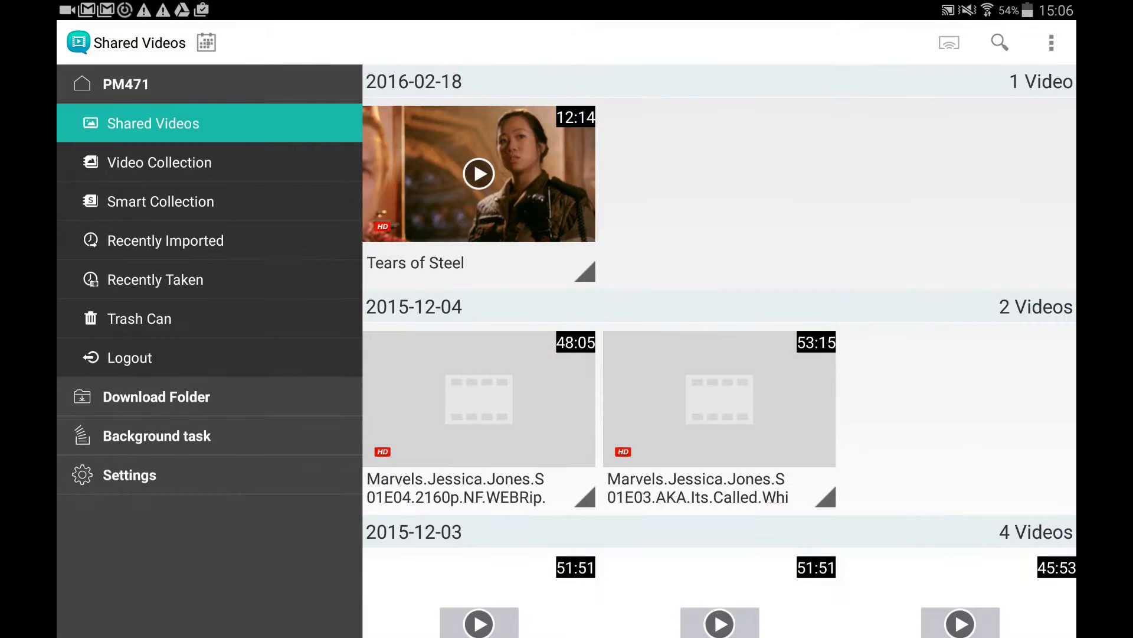
Filter the timeline to show only videos from 2015-07
{"action": "left_click", "coordinate": [206, 43]}
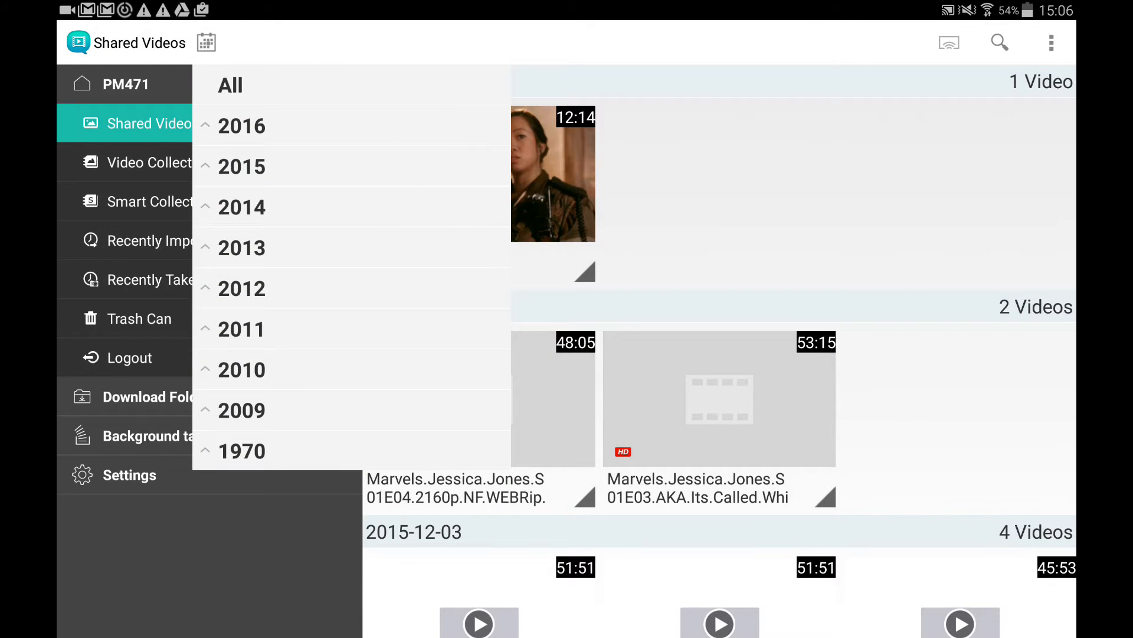
{"action": "left_click", "coordinate": [242, 125]}
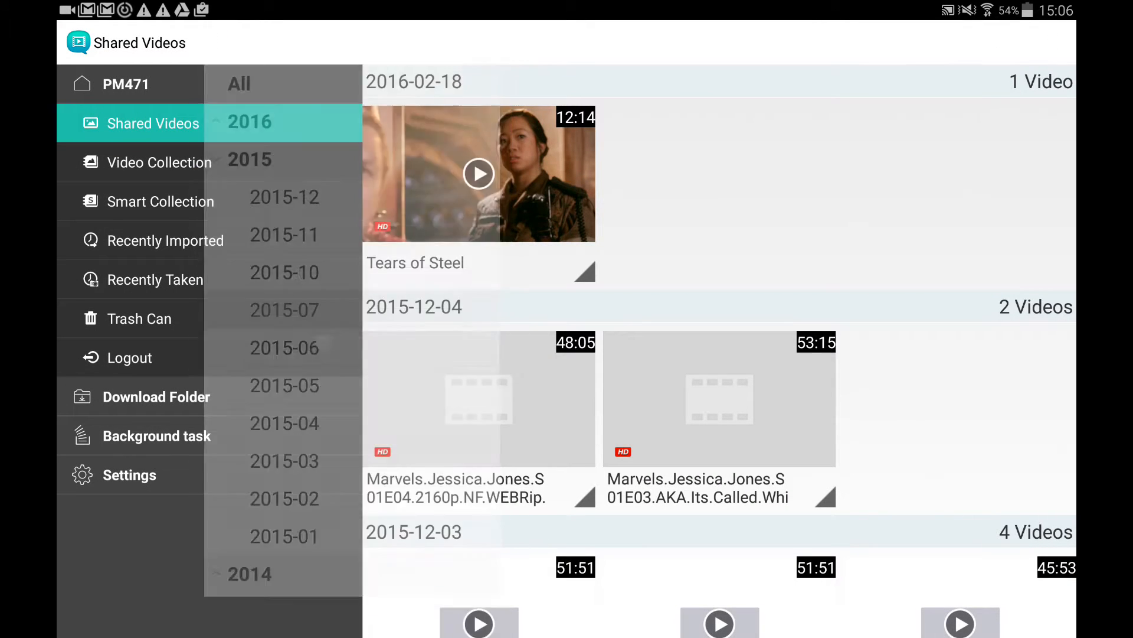
{"action": "left_click", "coordinate": [284, 310]}
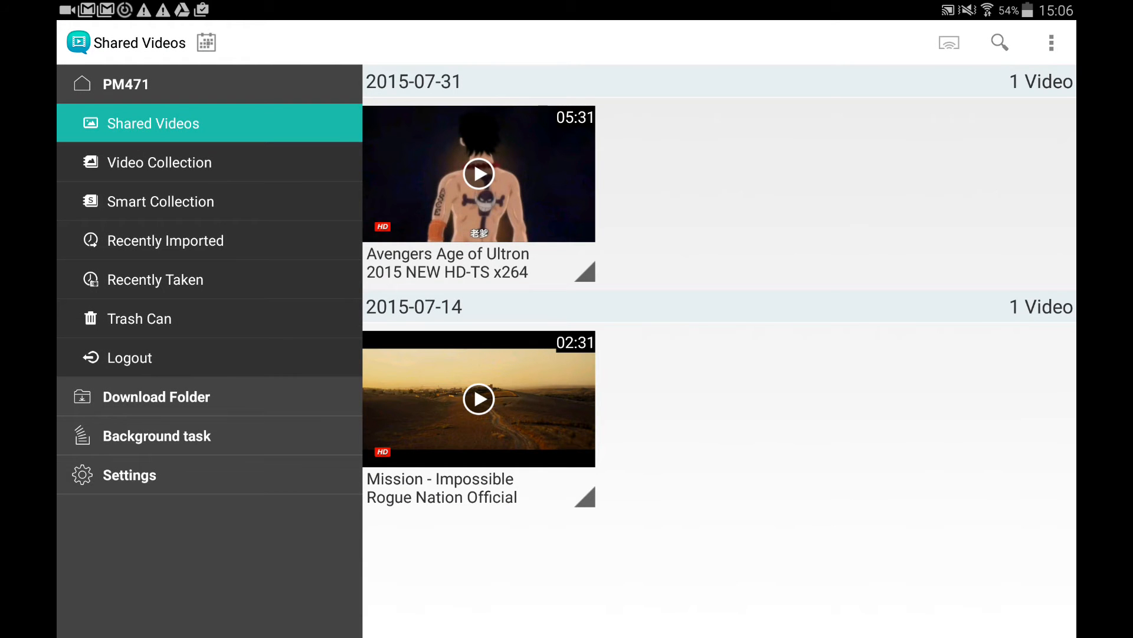
Show Shared Videos as a detailed List with size, date and rating
{"action": "left_click", "coordinate": [1052, 43]}
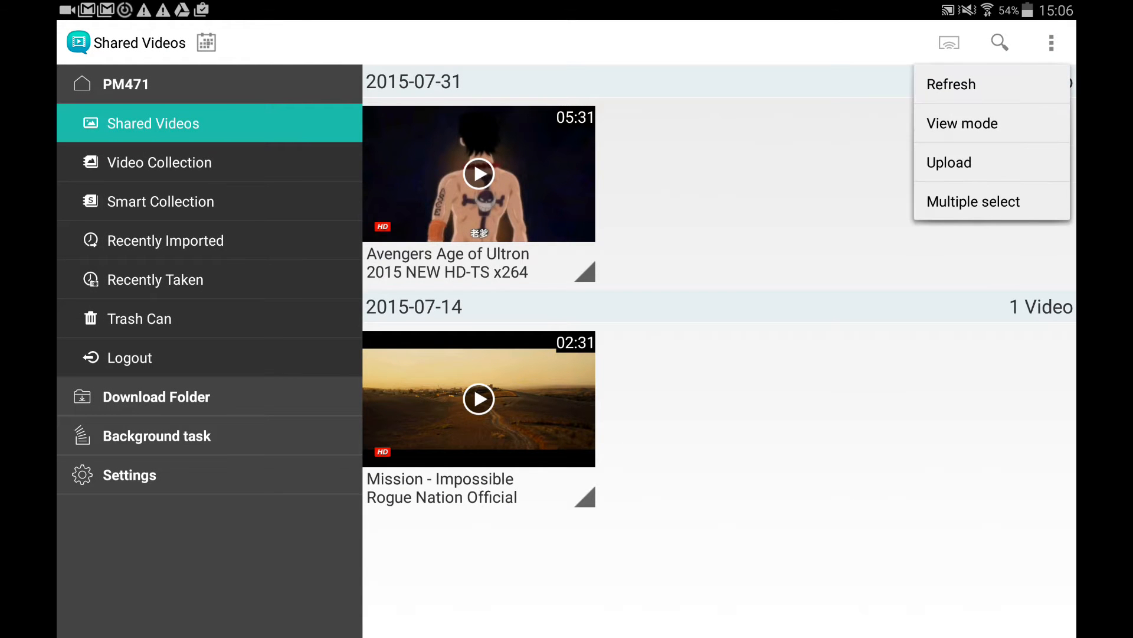
{"action": "left_click", "coordinate": [961, 123]}
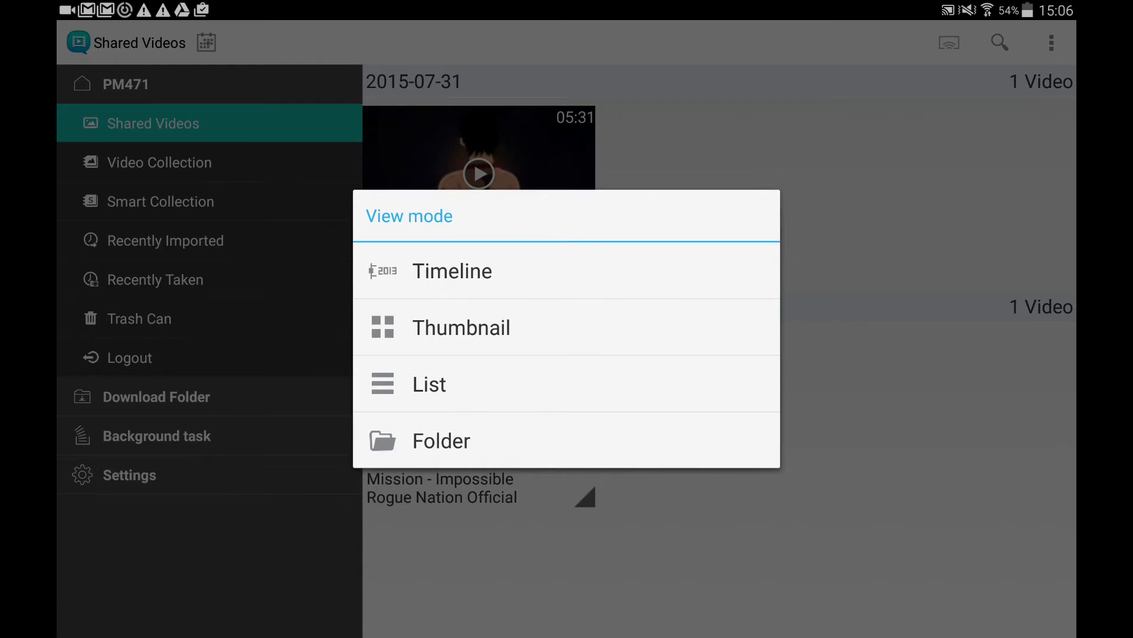
{"action": "left_click", "coordinate": [428, 384]}
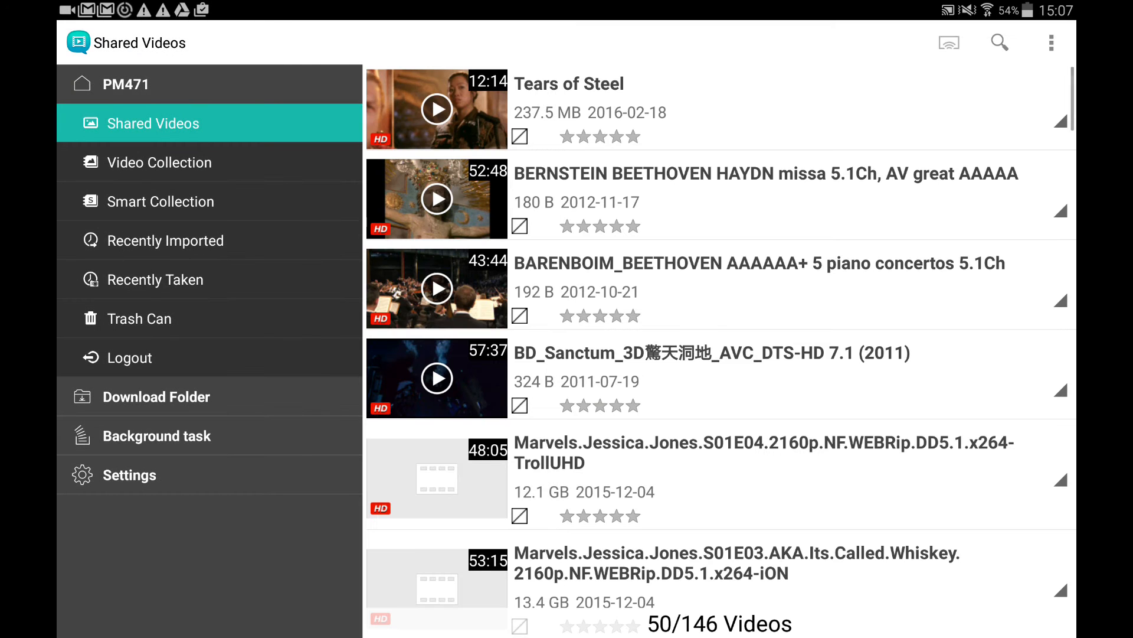
{"action": "left_click", "coordinate": [1051, 43]}
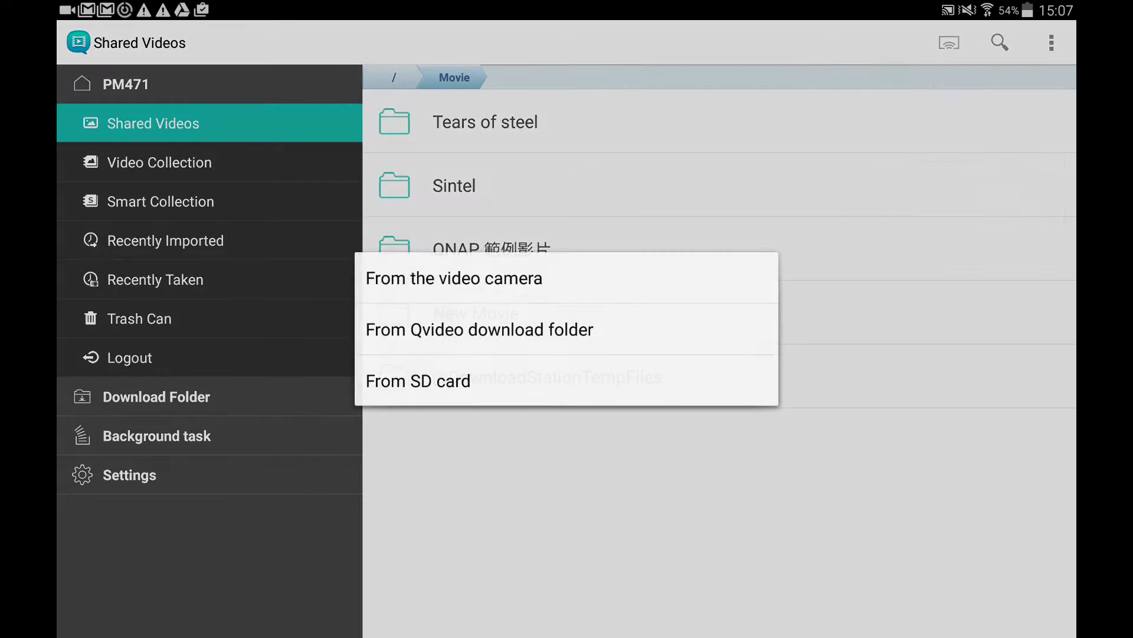
Create a new collection named 'Nancy'
{"action": "left_click", "coordinate": [480, 329]}
{"action": "type", "text": "N"}
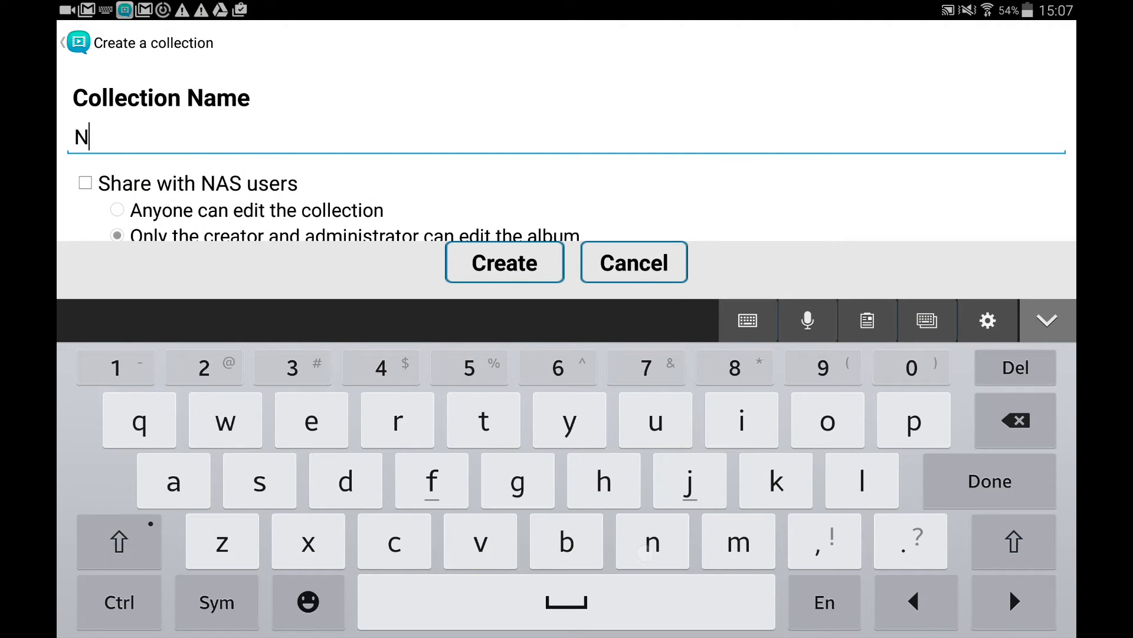
{"action": "type", "text": "ancy"}
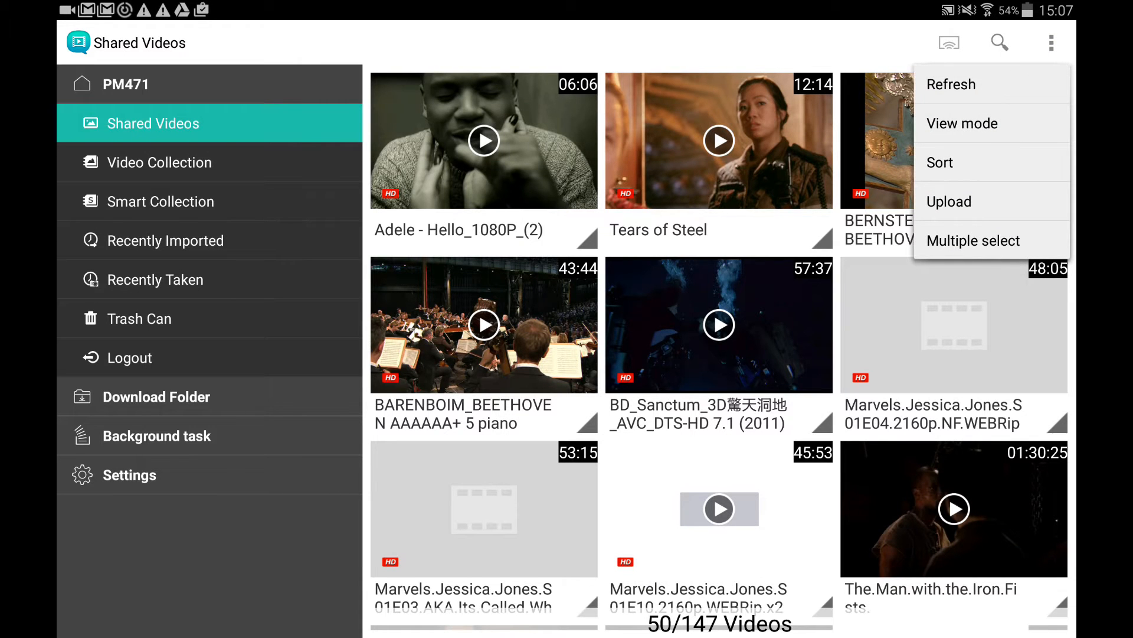
Copy three selected shared videos, including Tears of Steel, into the Nancy collection
{"action": "left_click", "coordinate": [974, 240]}
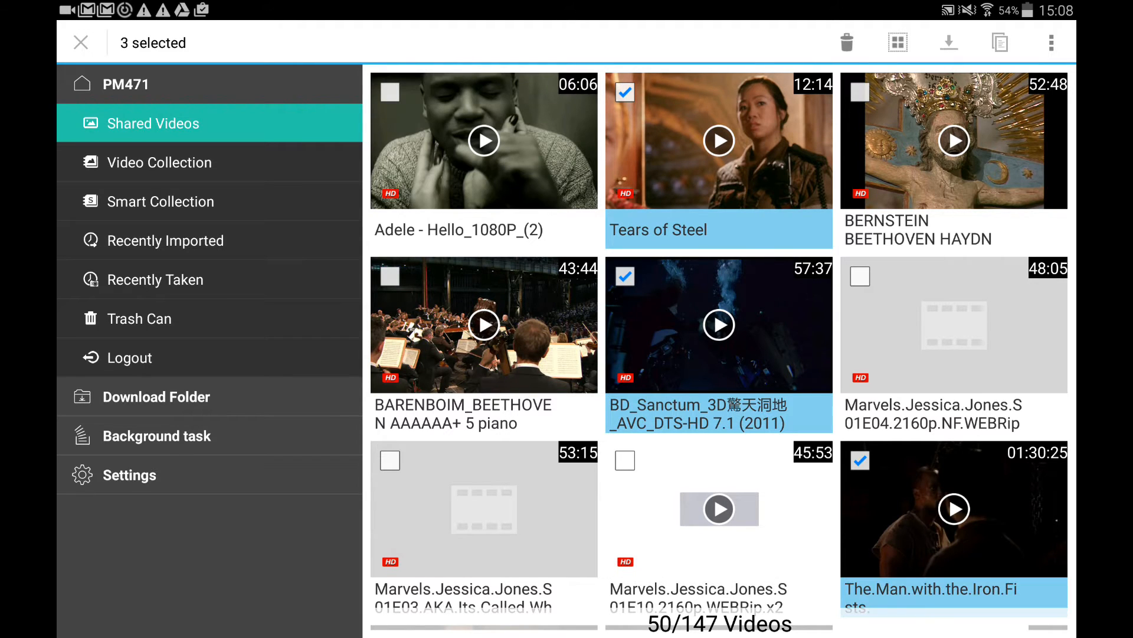
{"action": "left_click", "coordinate": [1000, 43]}
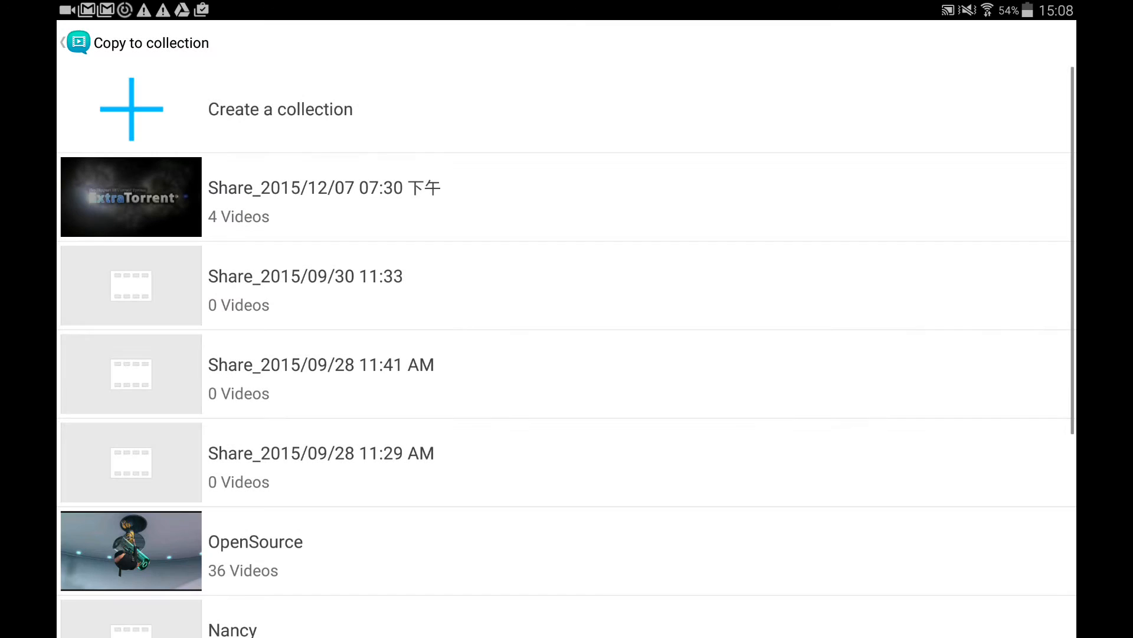
{"action": "scroll", "scroll_direction": "down", "scroll_amount": 3}
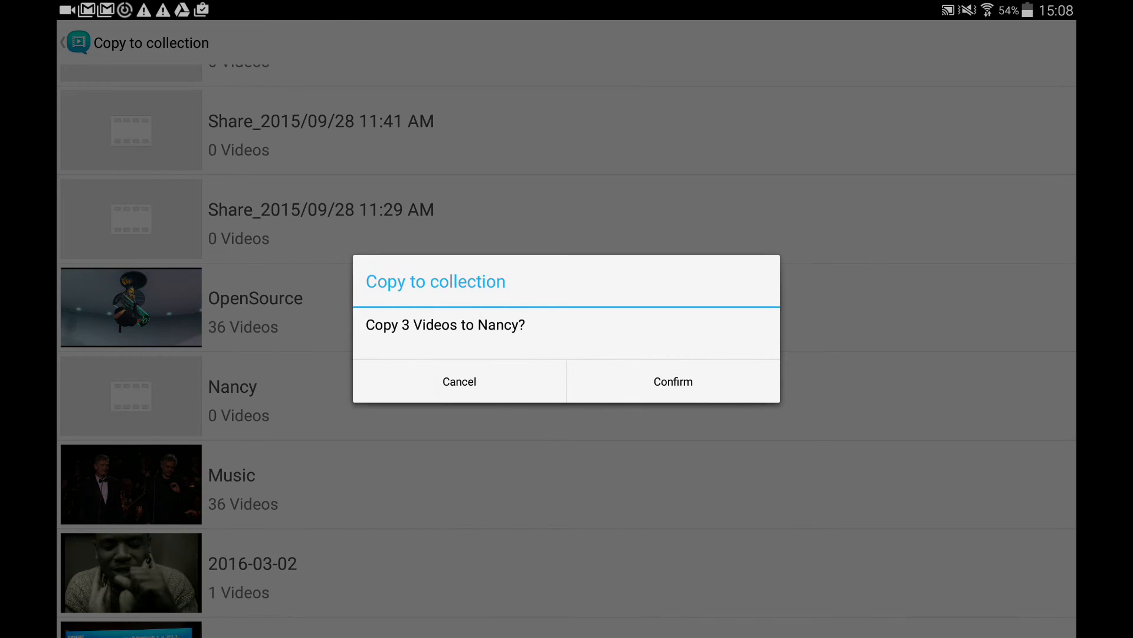
{"action": "left_click", "coordinate": [672, 381]}
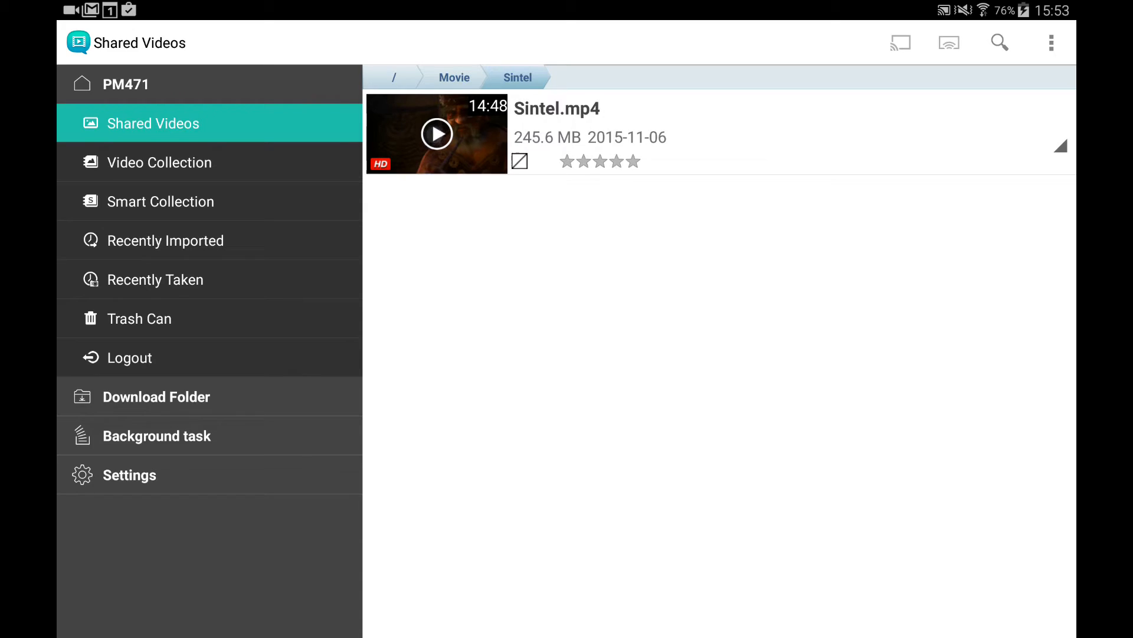
Play Sintel.mp4 with subtitle Track 1 and keep it playing on the device
{"action": "left_click", "coordinate": [437, 133]}
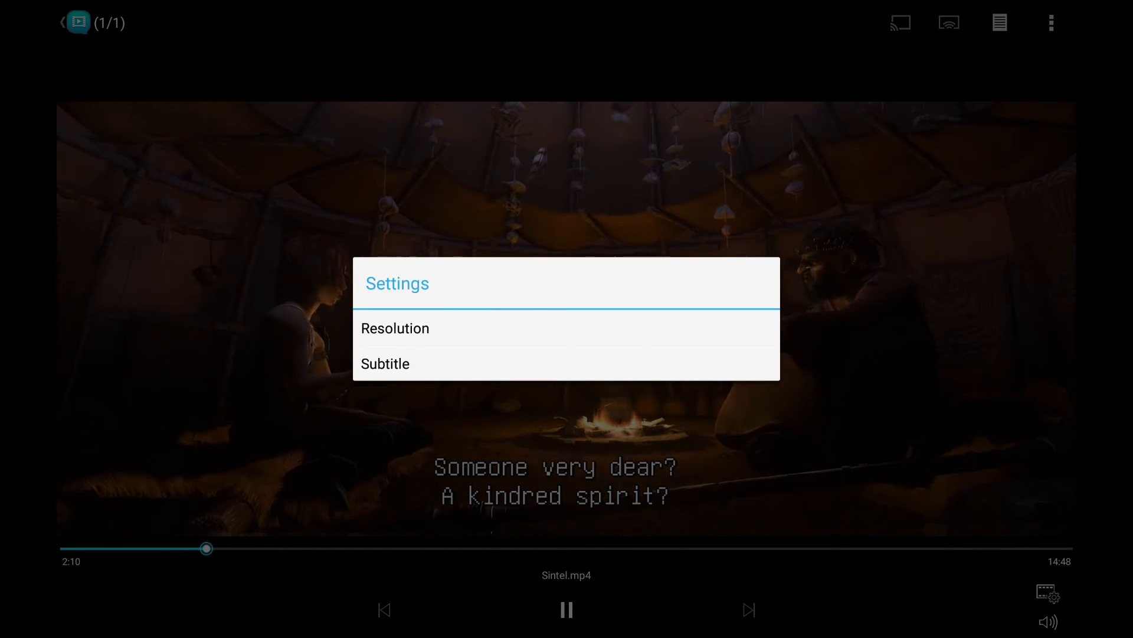
{"action": "left_click", "coordinate": [385, 363]}
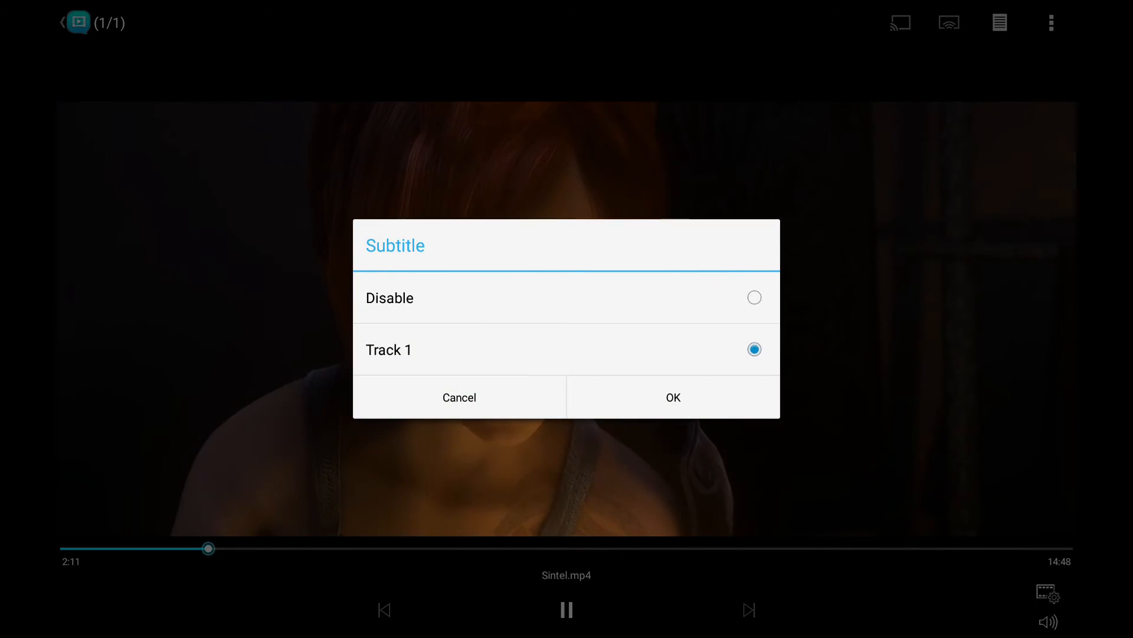
{"action": "left_click", "coordinate": [672, 396]}
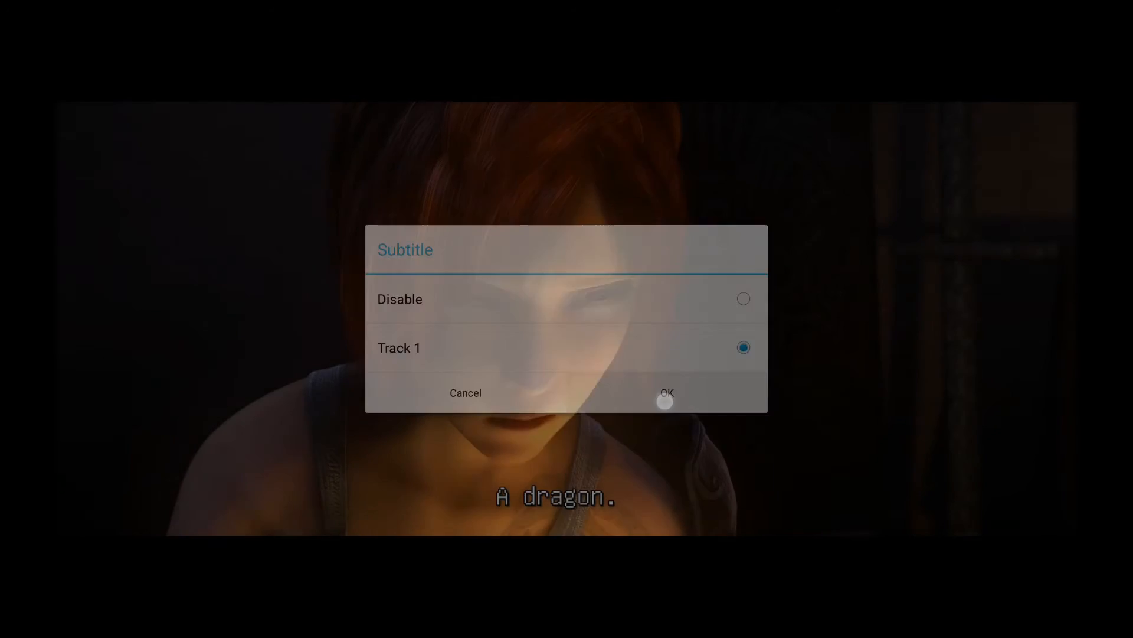
{"action": "left_click", "coordinate": [664, 392]}
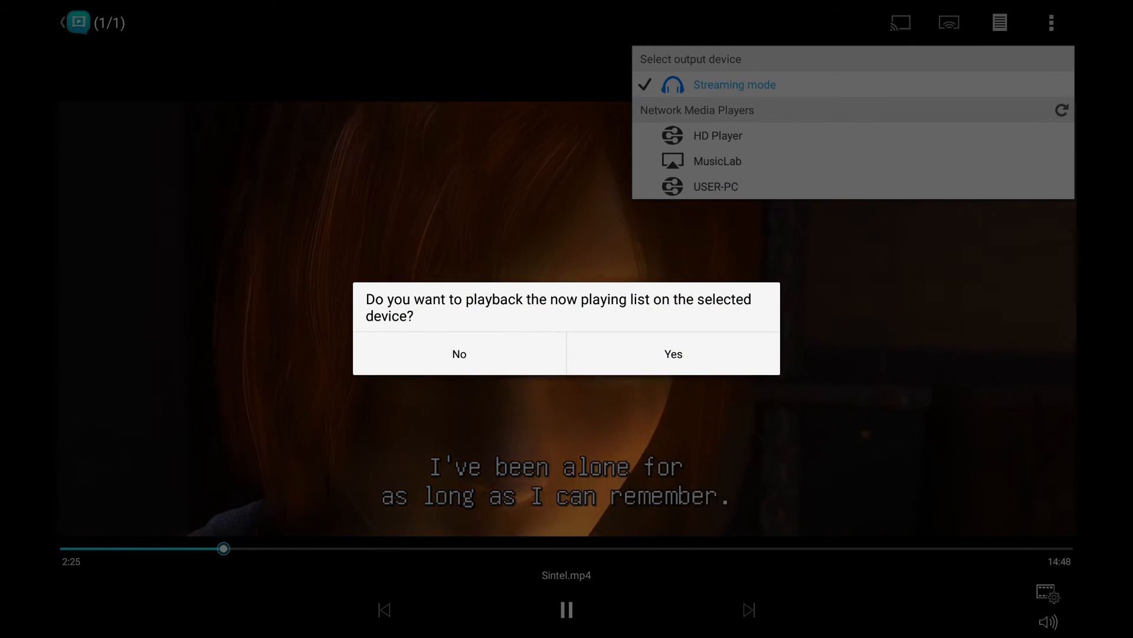
{"action": "left_click", "coordinate": [672, 353]}
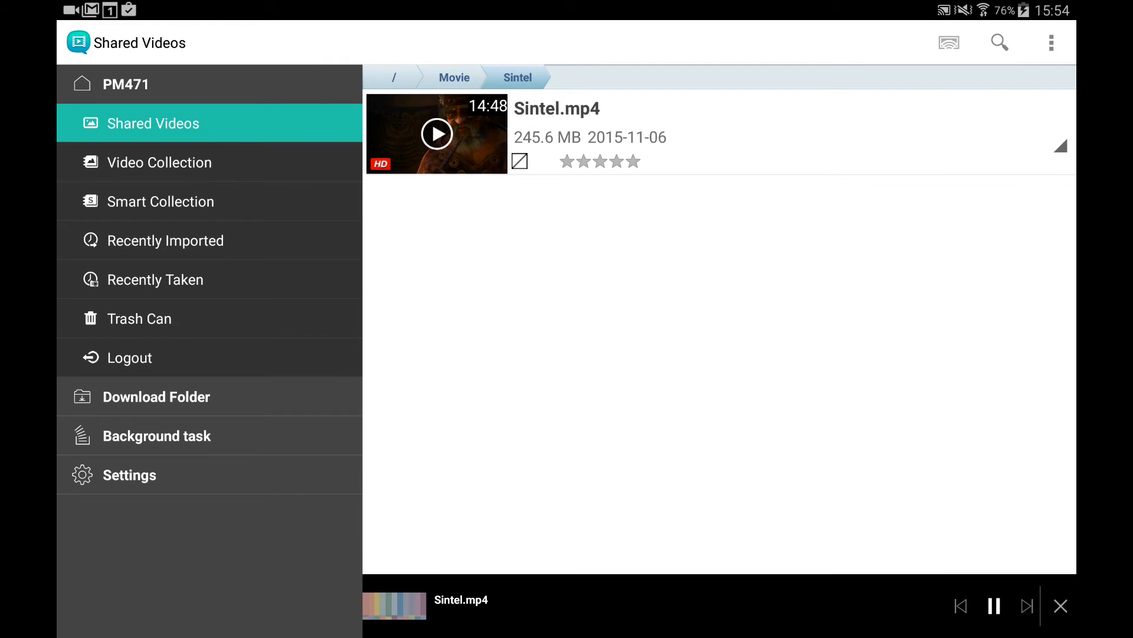
Download Sintel.mp4 to the device and view the Download status list
{"action": "left_click", "coordinate": [948, 42]}
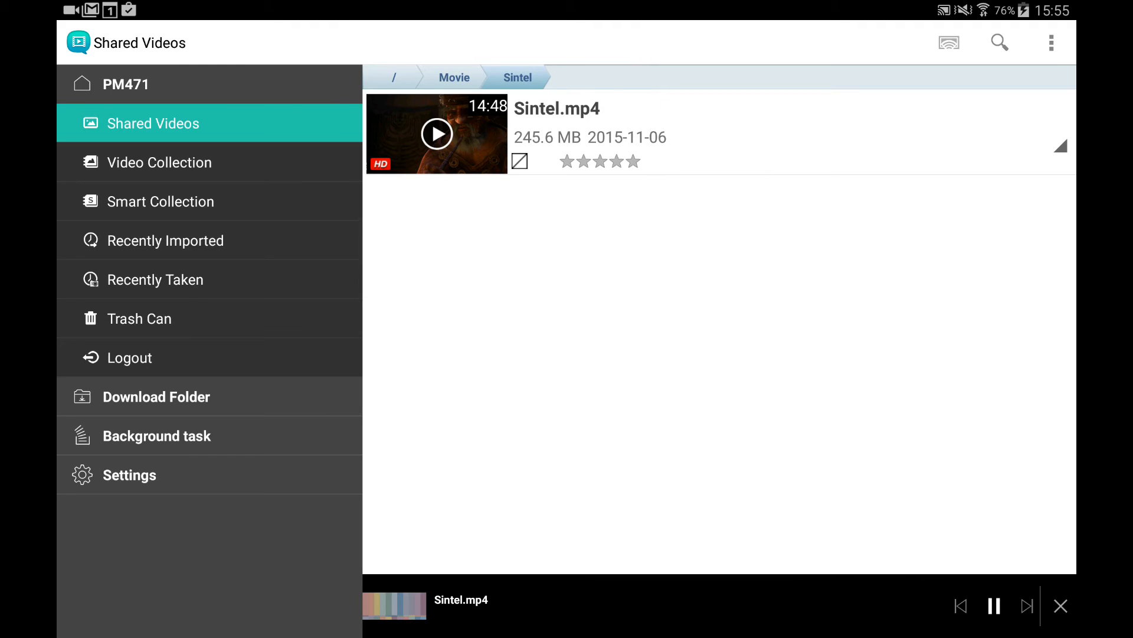
{"action": "left_click", "coordinate": [1060, 146]}
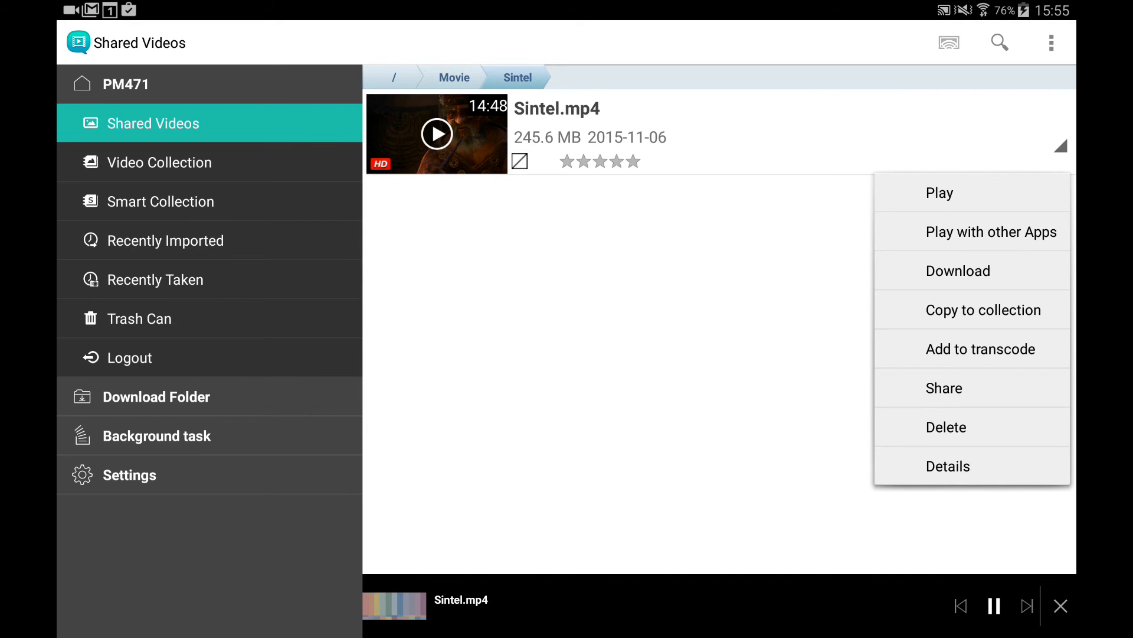
{"action": "left_click", "coordinate": [156, 436]}
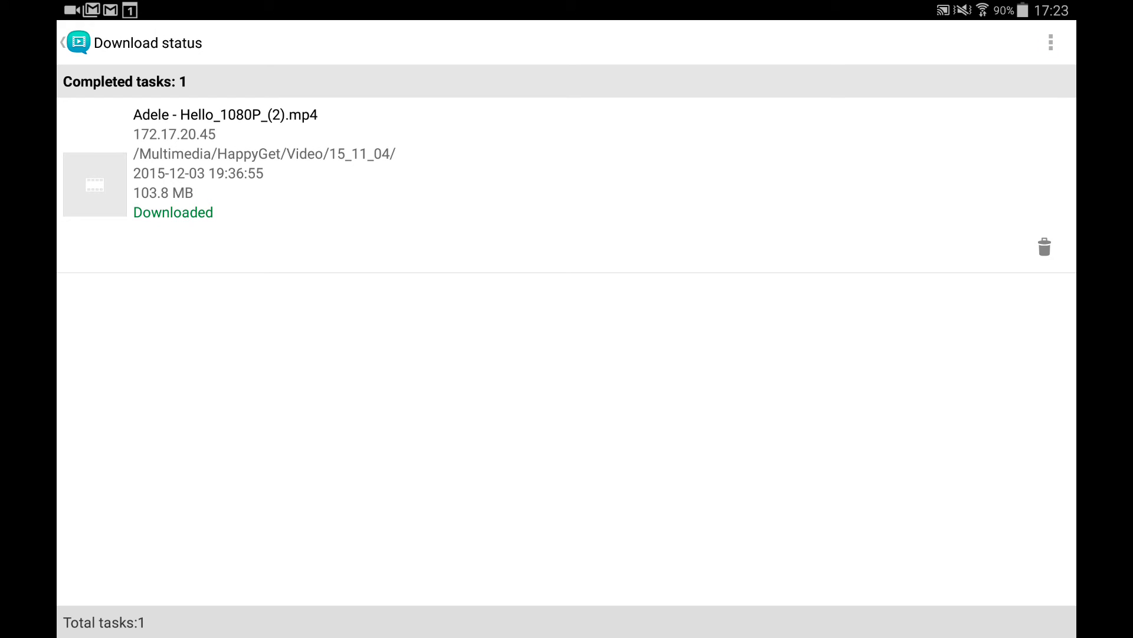
Leave Download status and review the Settings page with its 500MB download folder
{"action": "left_click", "coordinate": [1051, 42]}
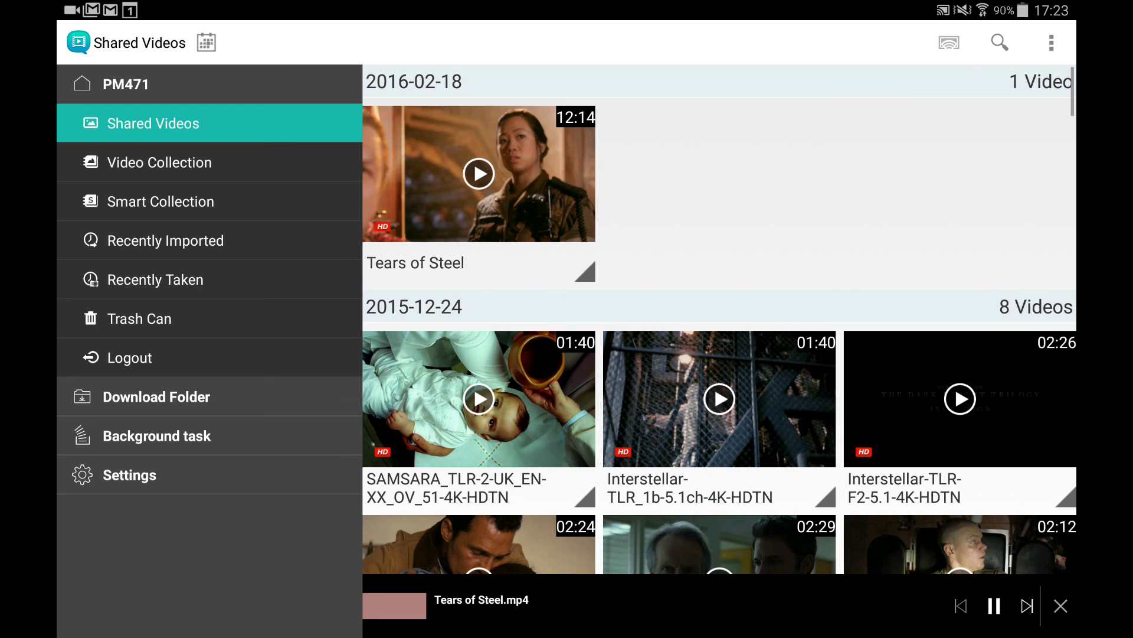
{"action": "left_click", "coordinate": [131, 474]}
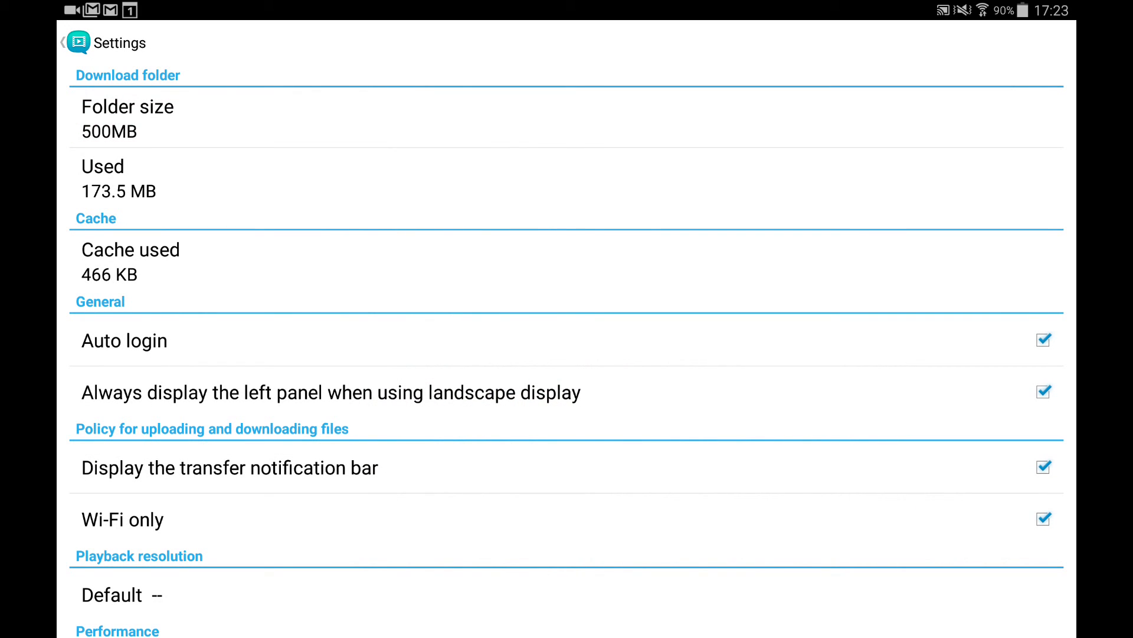
{"action": "scroll", "scroll_direction": "down", "scroll_amount": 3}
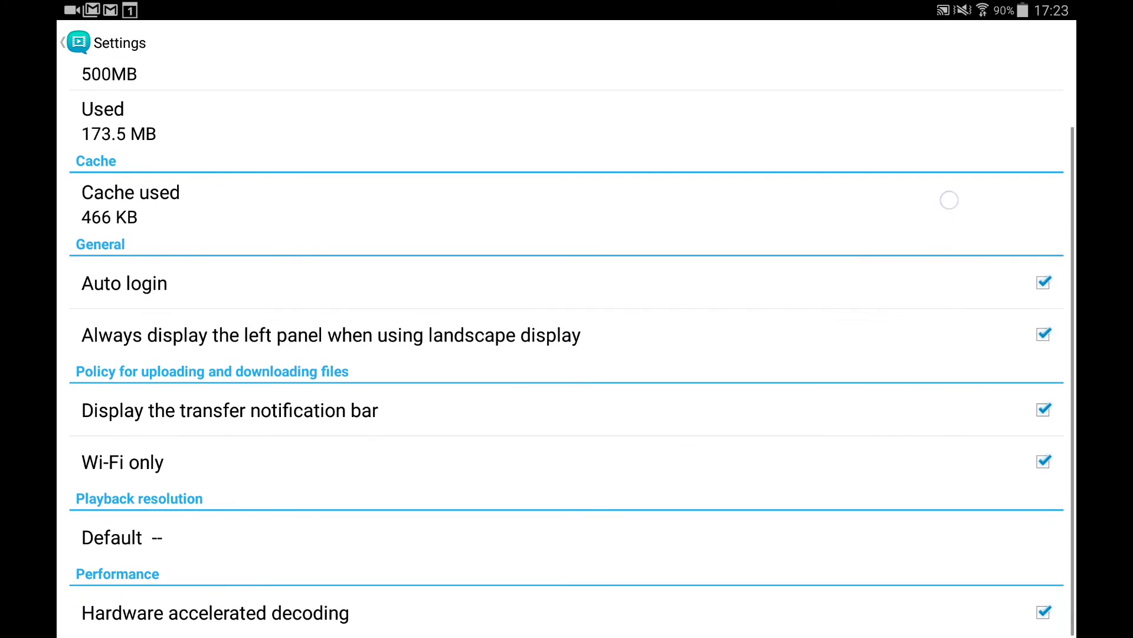